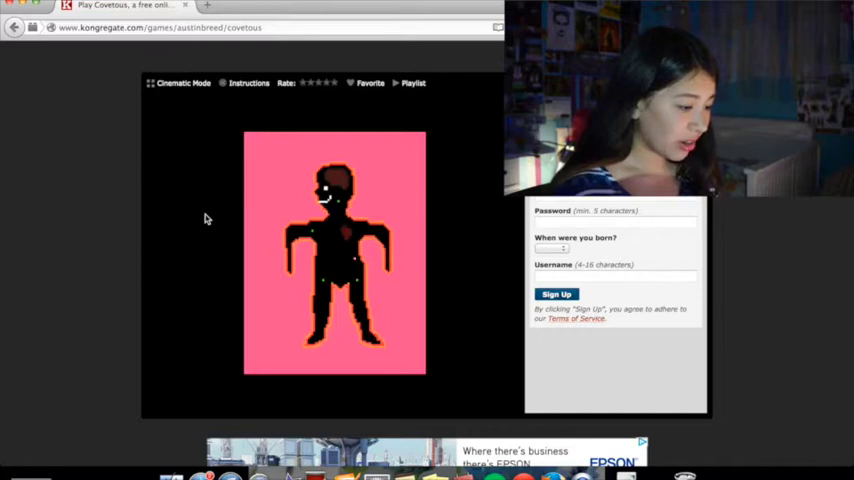
mouse_move(273, 278)
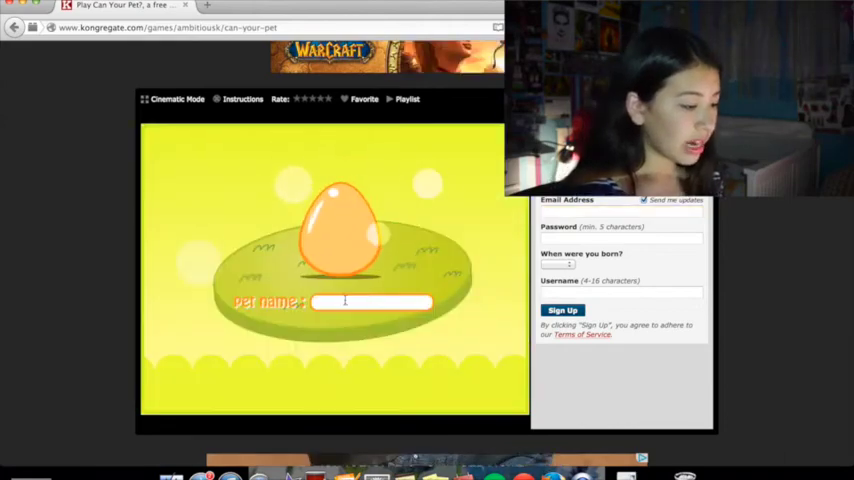
Step: Name the pet Don, hatch it into a yellow chick, and add blushing cheeks
text(D)
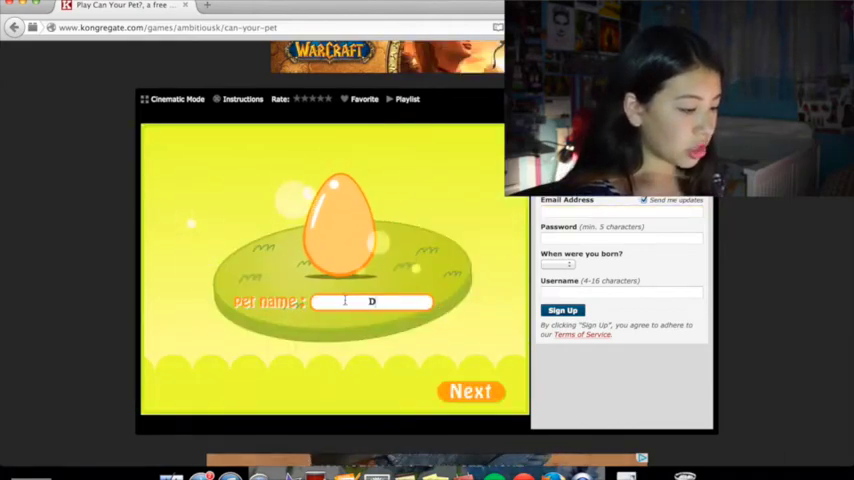
click(471, 390)
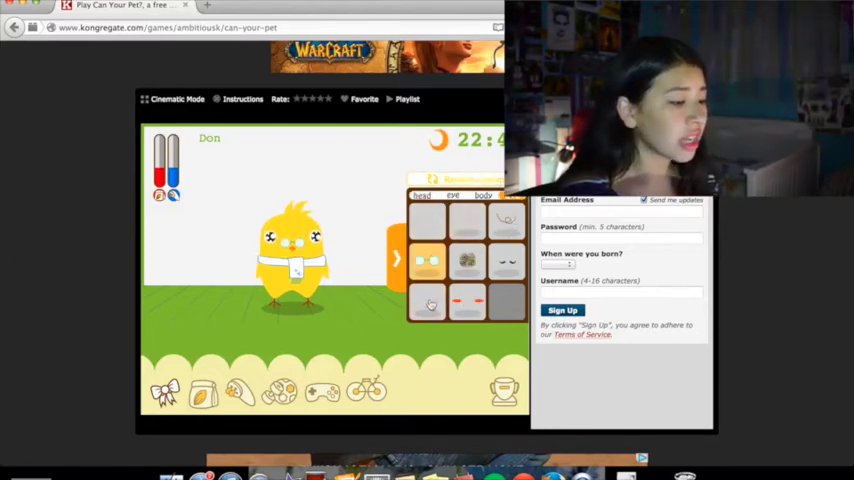
click(467, 303)
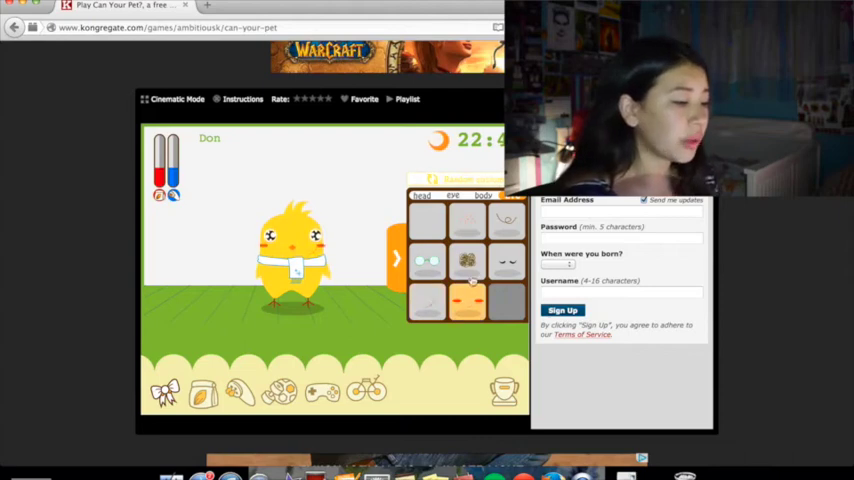